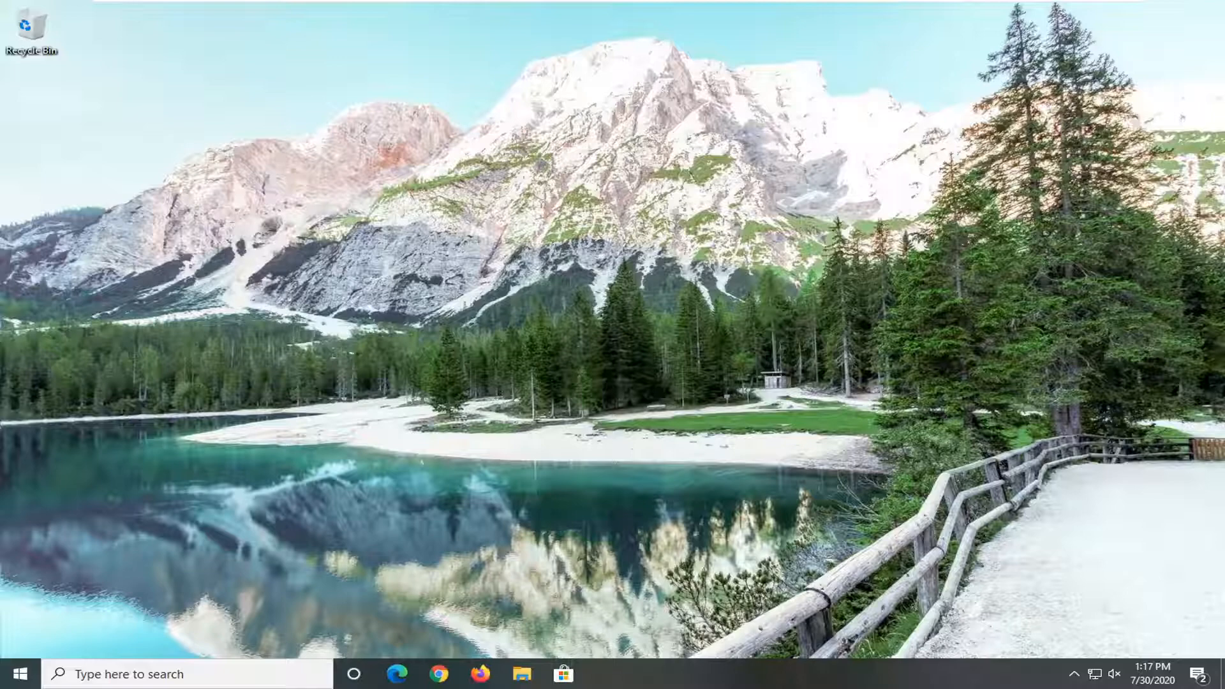
{"action": "mouse_move", "coordinate": [347, 242]}
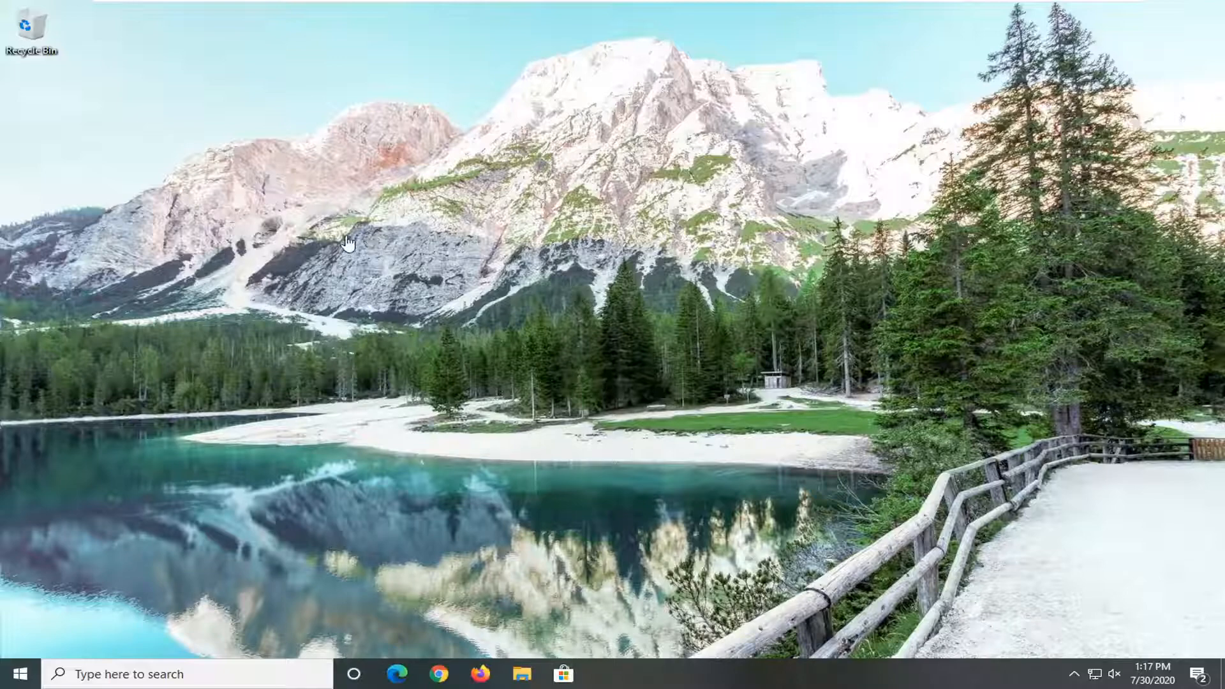
{"action": "mouse_move", "coordinate": [258, 328]}
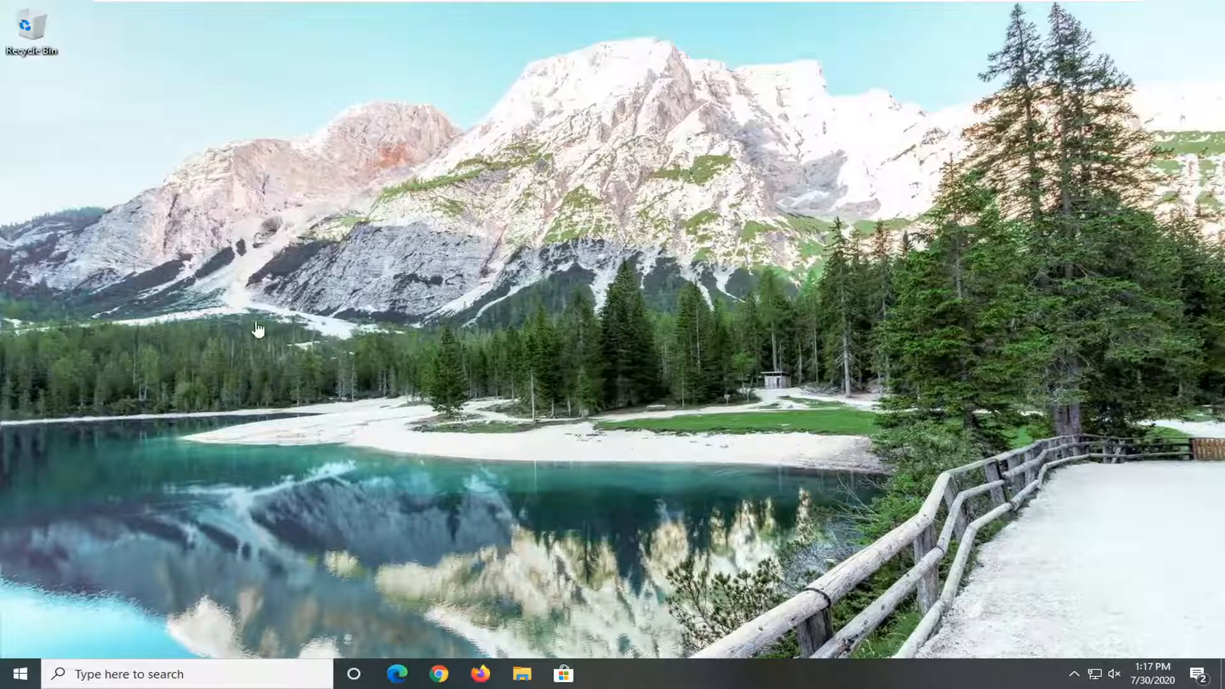
{"action": "mouse_move", "coordinate": [106, 338]}
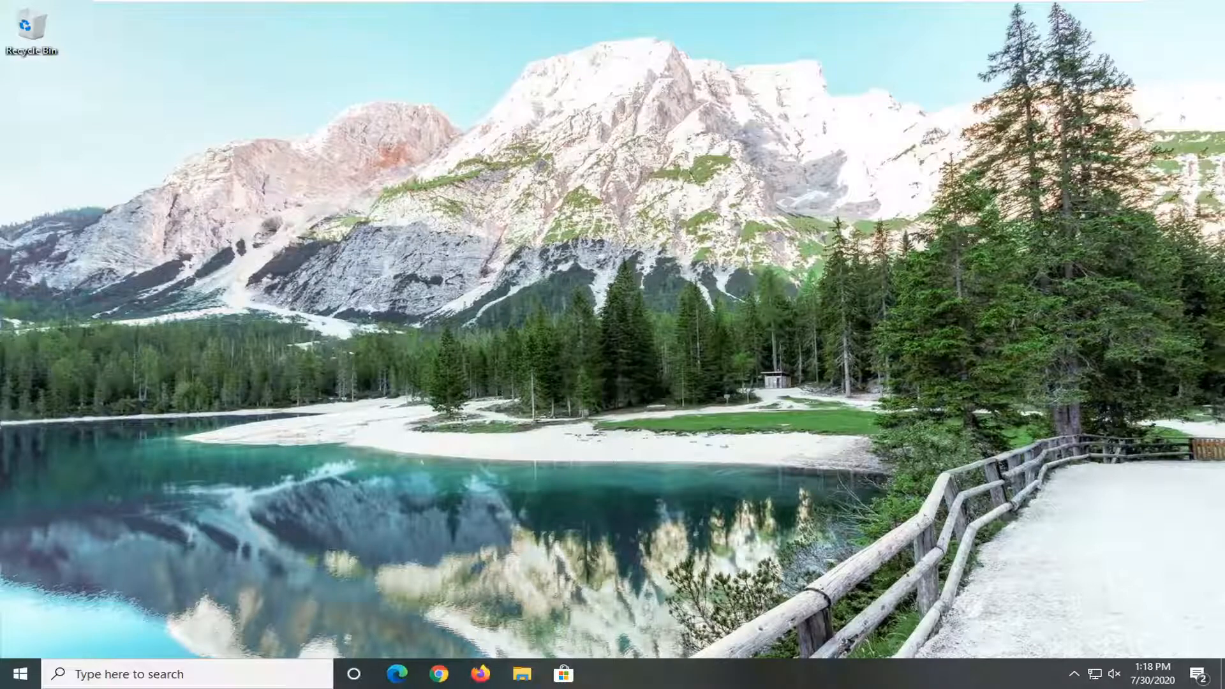
{"action": "mouse_move", "coordinate": [472, 343]}
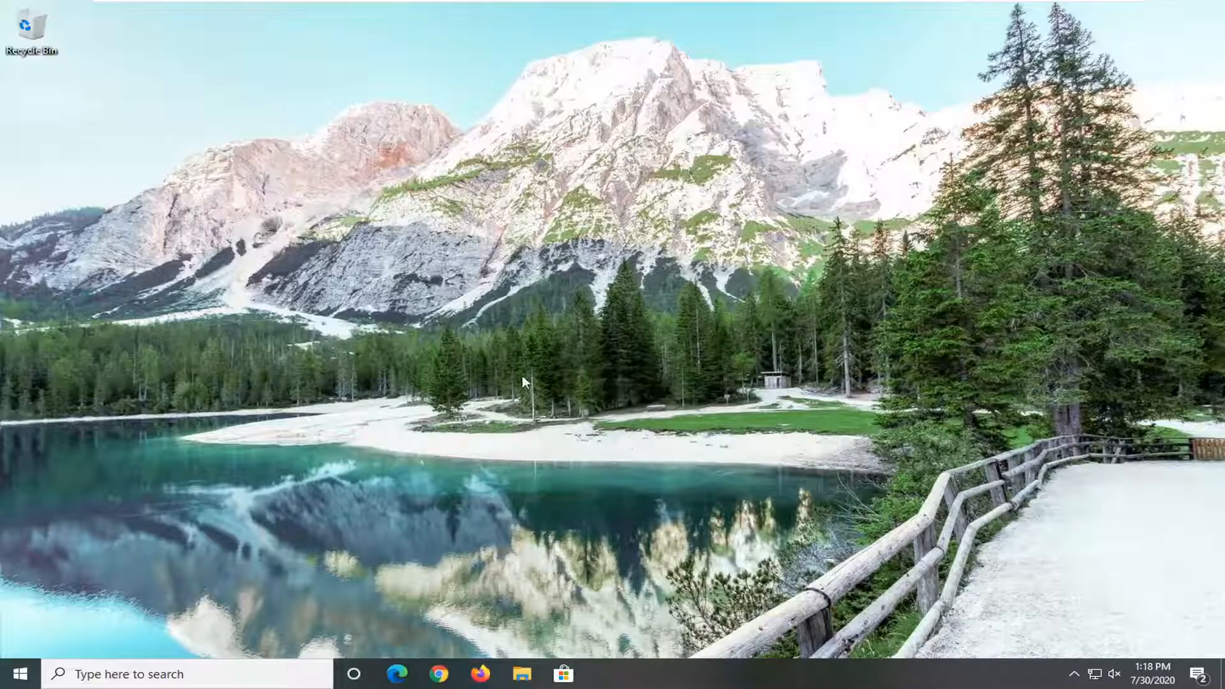
{"action": "mouse_move", "coordinate": [743, 678]}
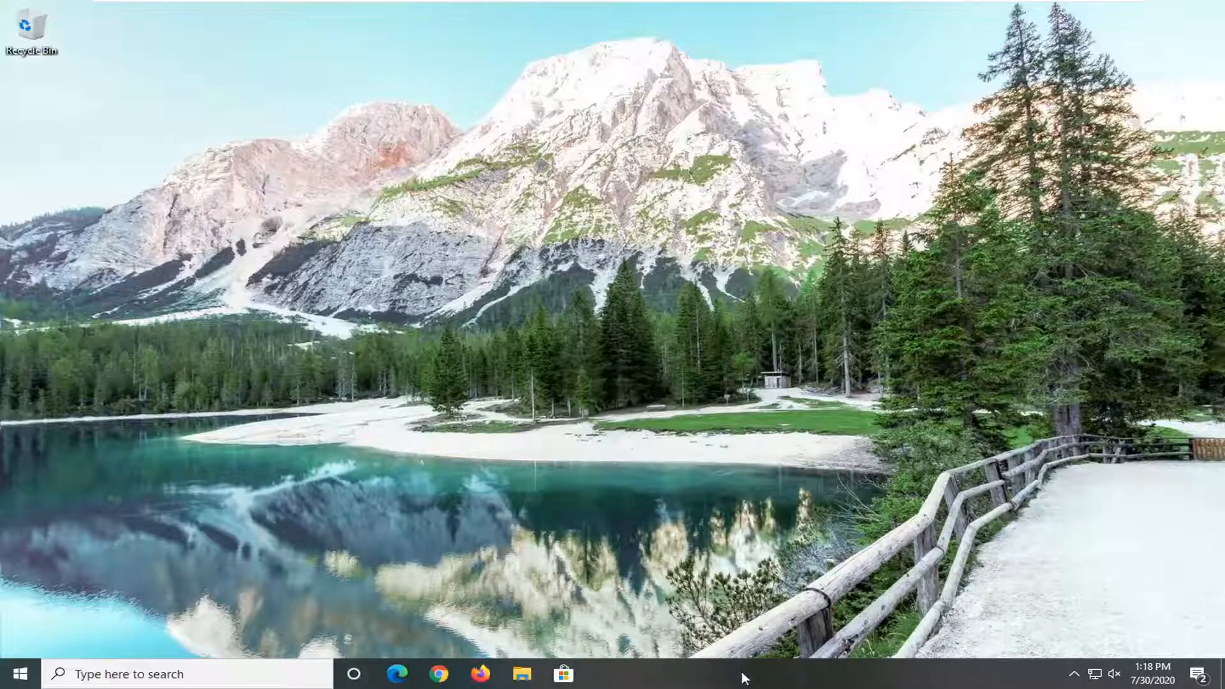
Step: Launch Task Manager from the taskbar's right-click menu
{"action": "right_click", "coordinate": [743, 674]}
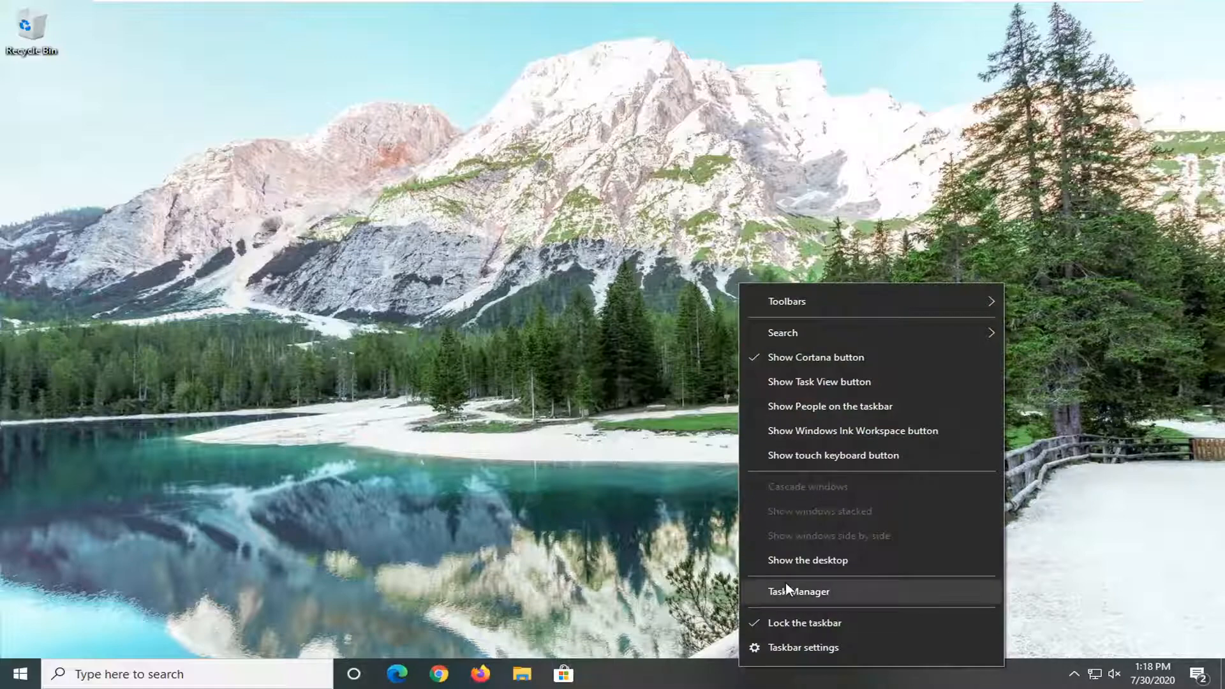
{"action": "left_click", "coordinate": [799, 591]}
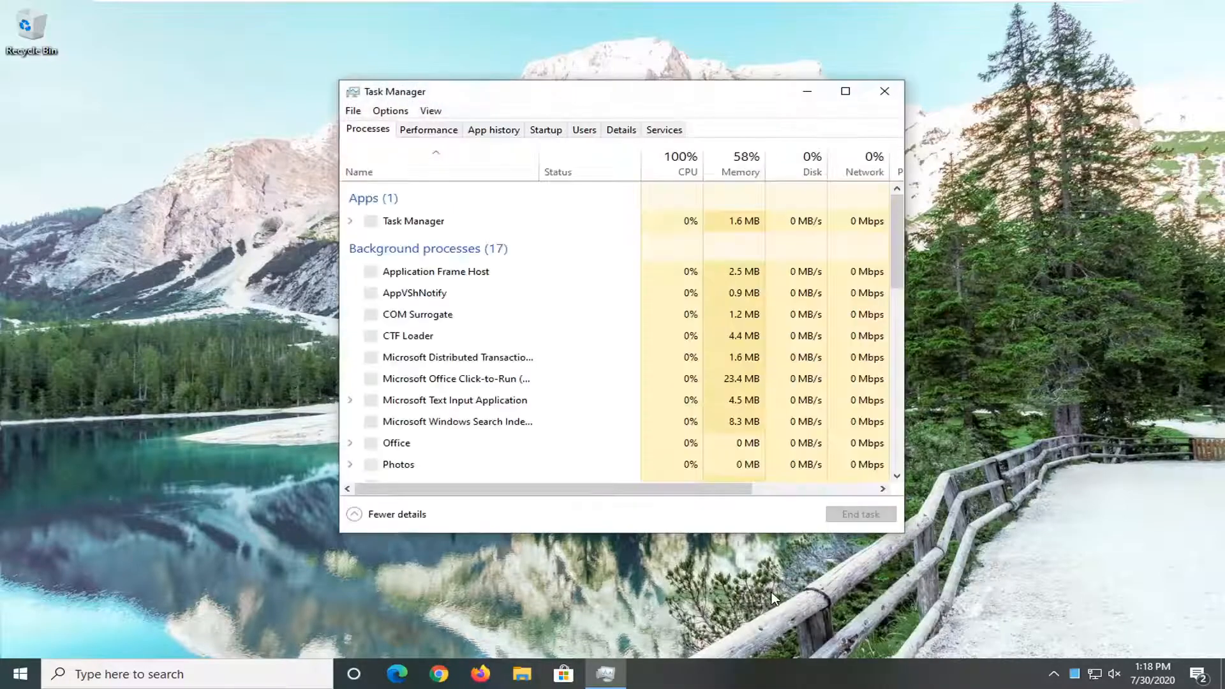
Step: Disable Wondershare Studio in the Startup list so it no longer launches at sign-in
{"action": "left_click", "coordinate": [545, 130]}
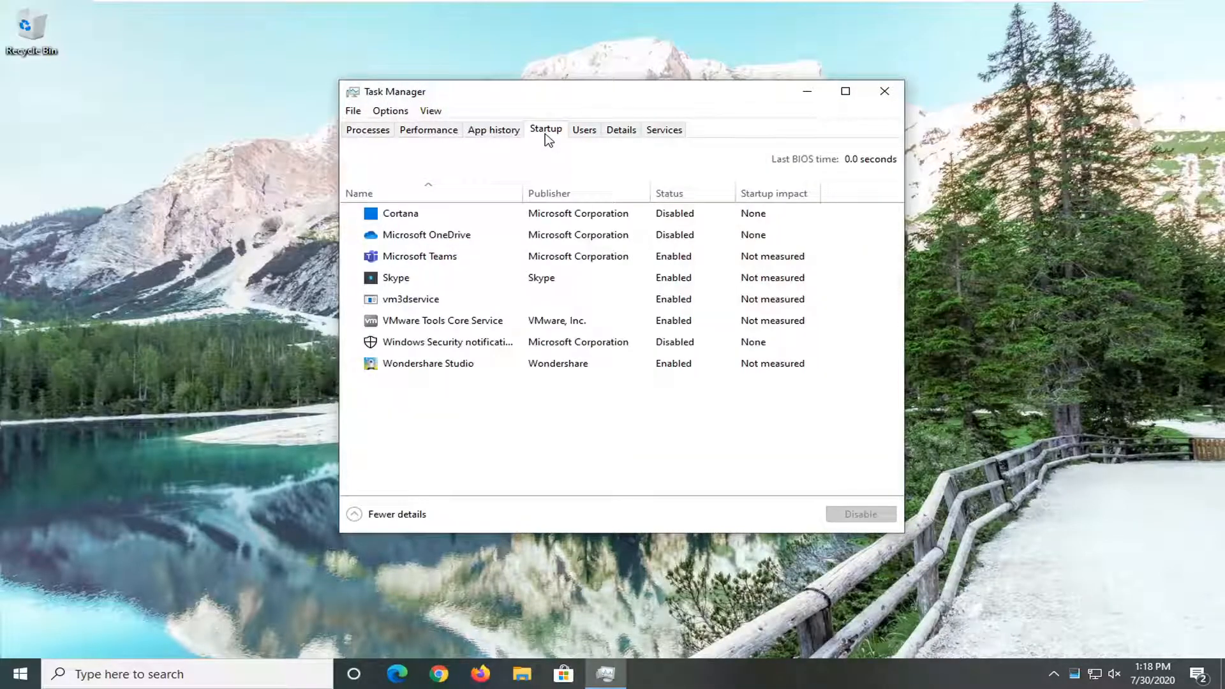
{"action": "left_click", "coordinate": [429, 363]}
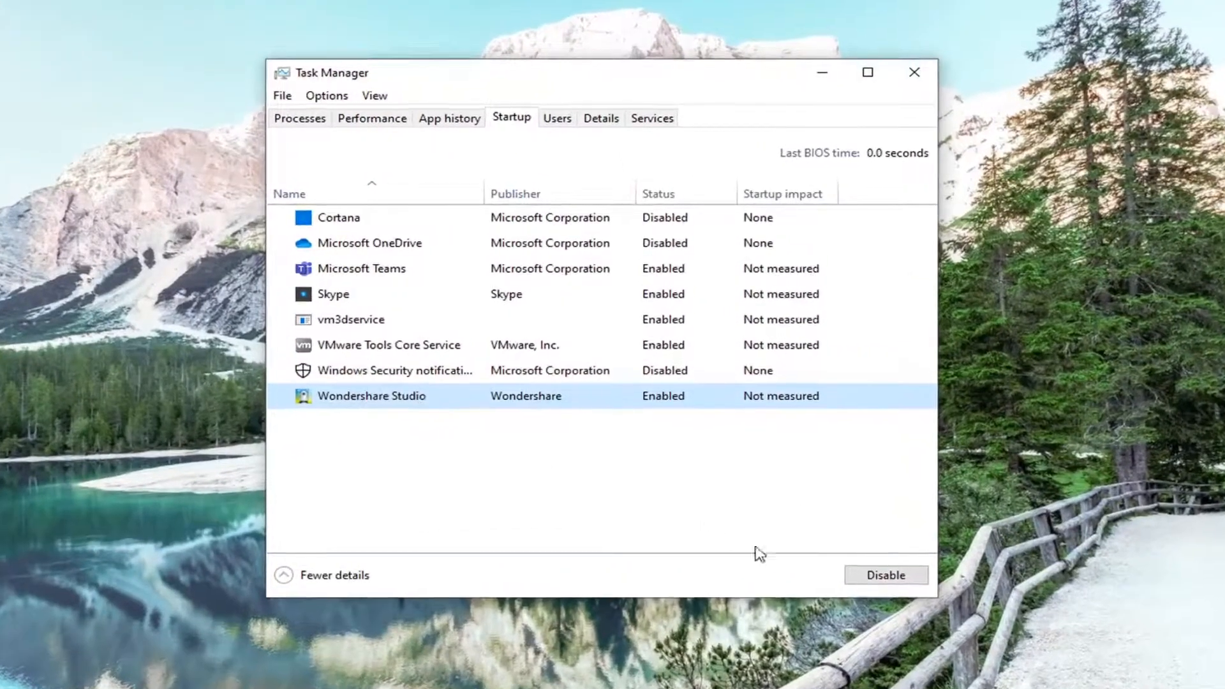
{"action": "left_click", "coordinate": [886, 575]}
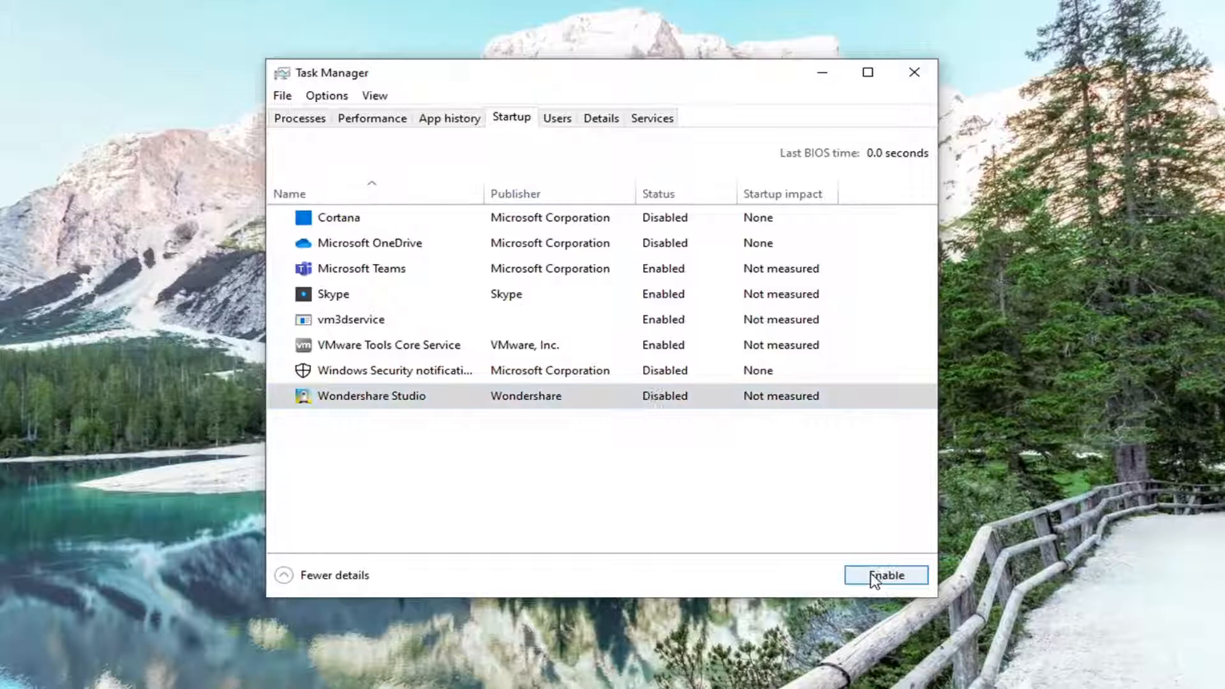
{"action": "mouse_move", "coordinate": [730, 434]}
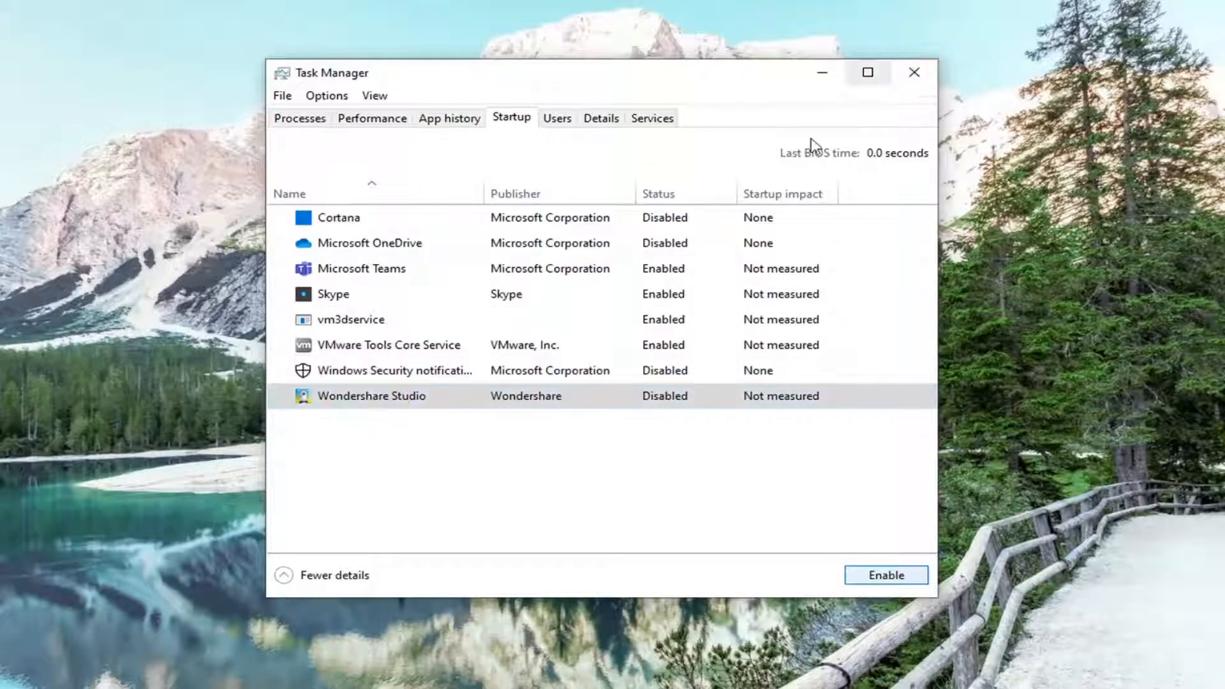
Step: Search the Start menu for 'msconfig' to find System Configuration
{"action": "left_click", "coordinate": [14, 672]}
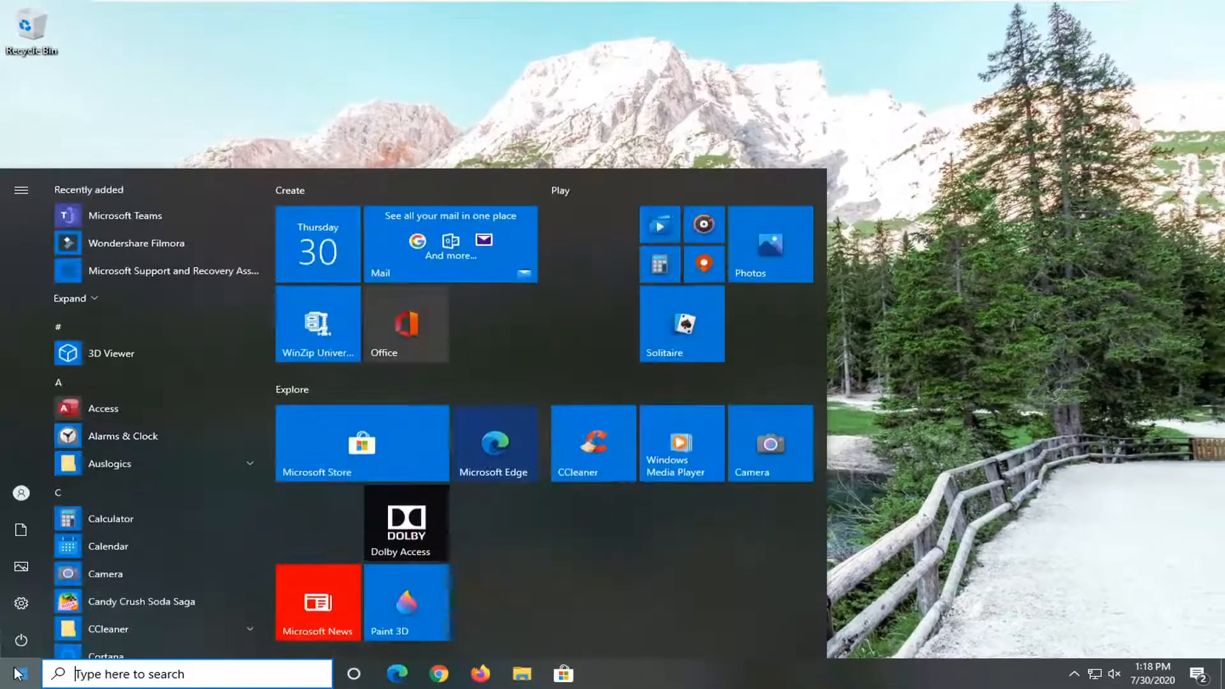
{"action": "type", "text": "msconfig"}
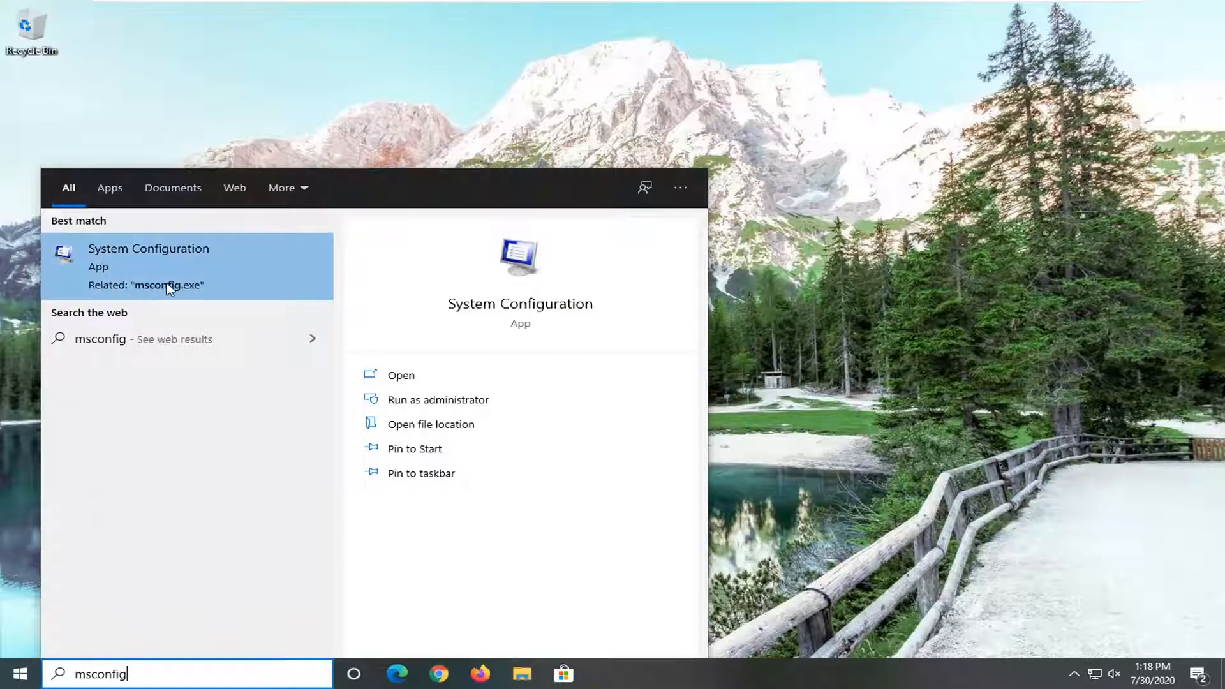
Step: View System Configuration's Startup section with its Open Task Manager link, then close with OK
{"action": "left_click", "coordinate": [401, 375]}
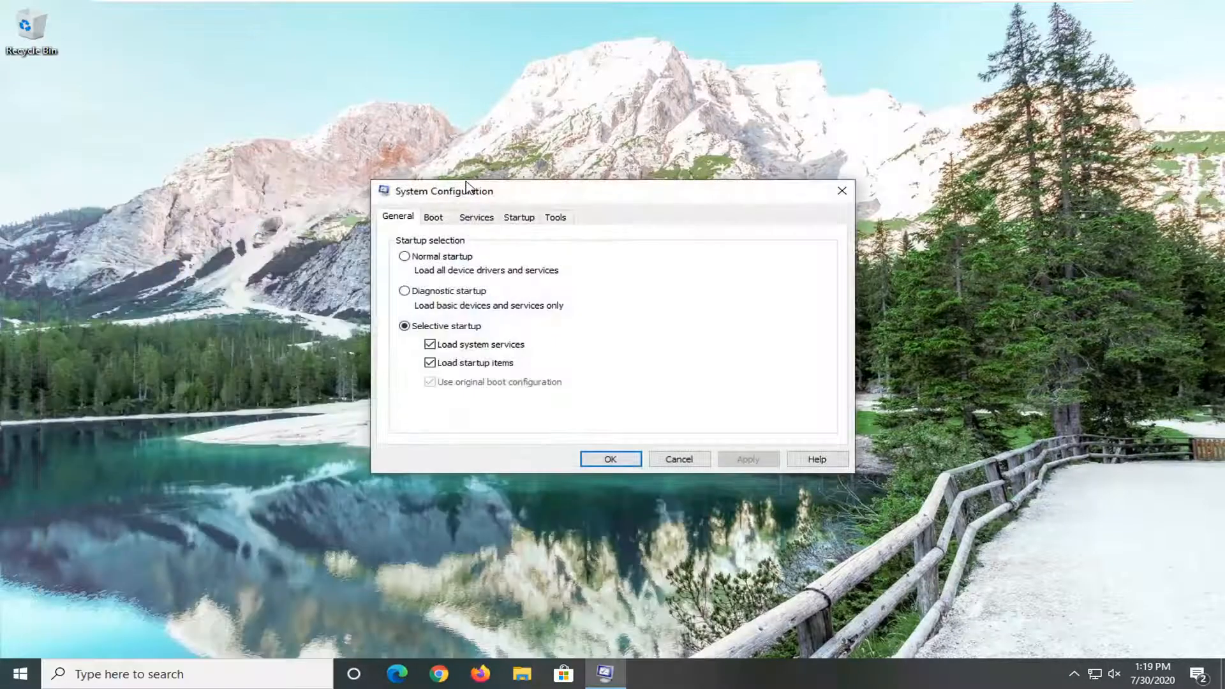
{"action": "left_click", "coordinate": [518, 217]}
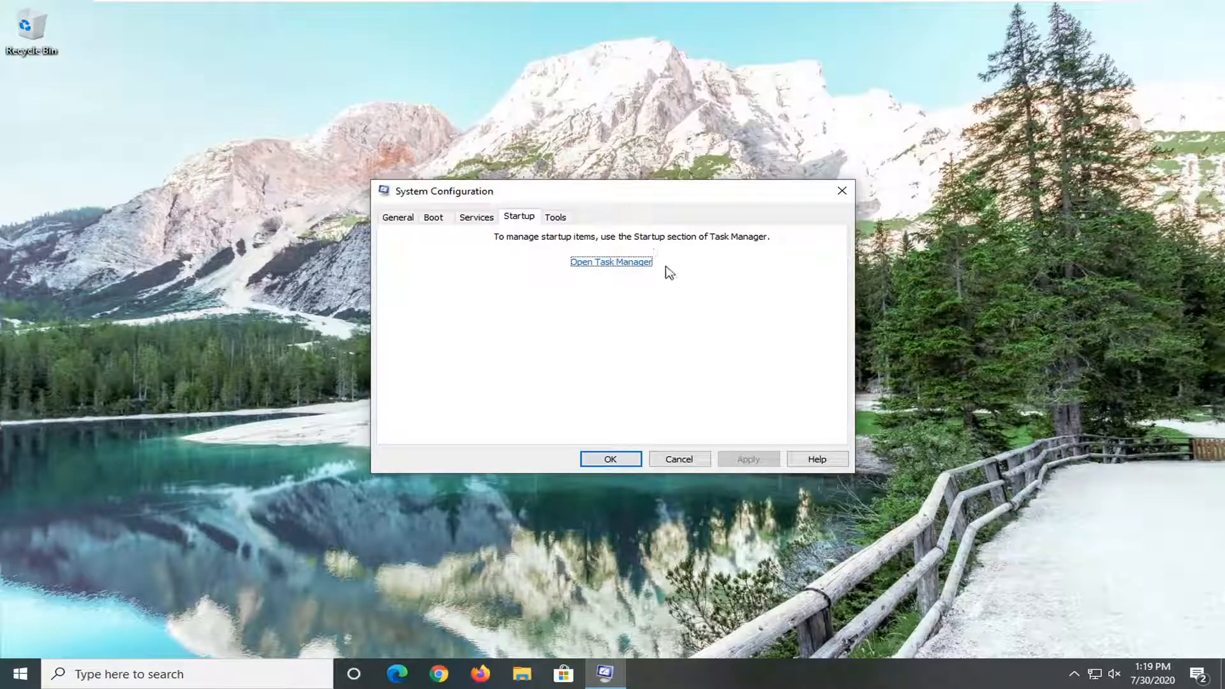
{"action": "mouse_move", "coordinate": [641, 270]}
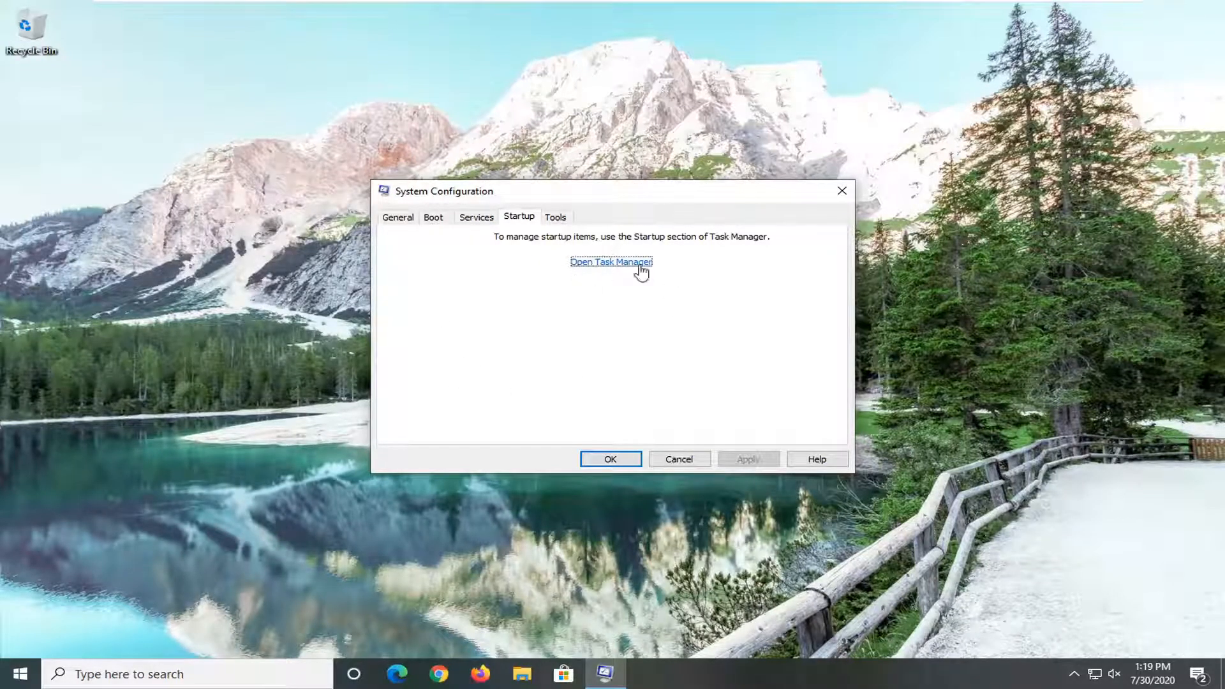
{"action": "mouse_move", "coordinate": [609, 266]}
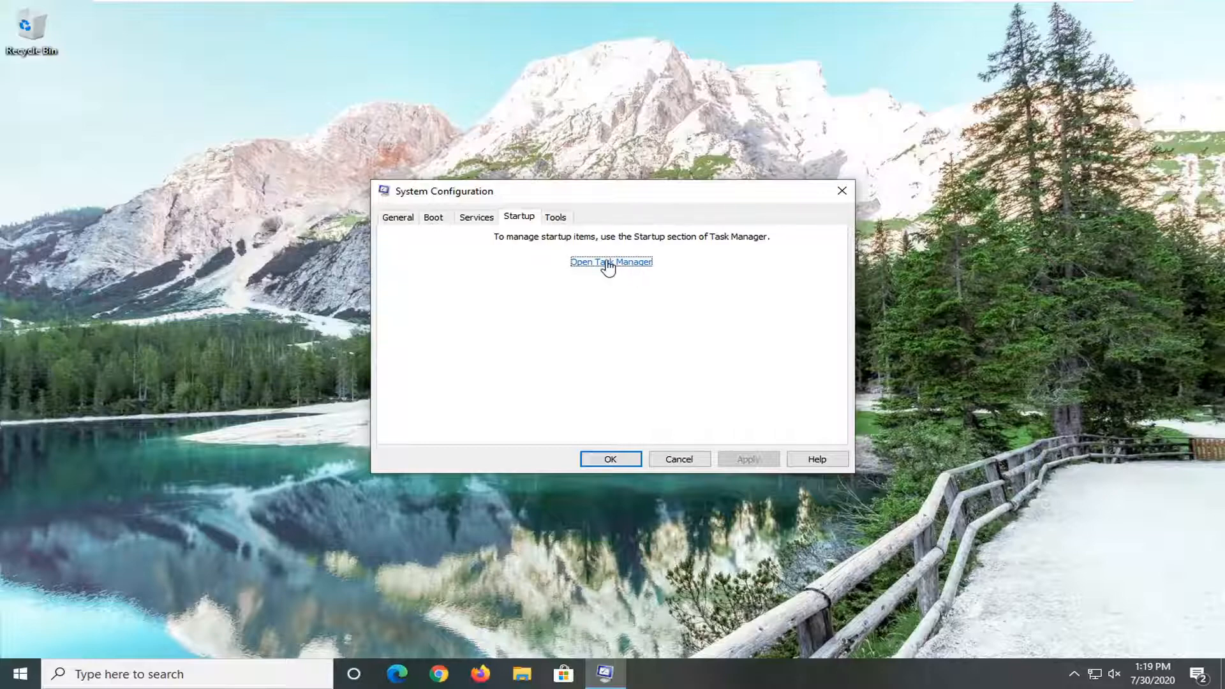
{"action": "left_click", "coordinate": [611, 262]}
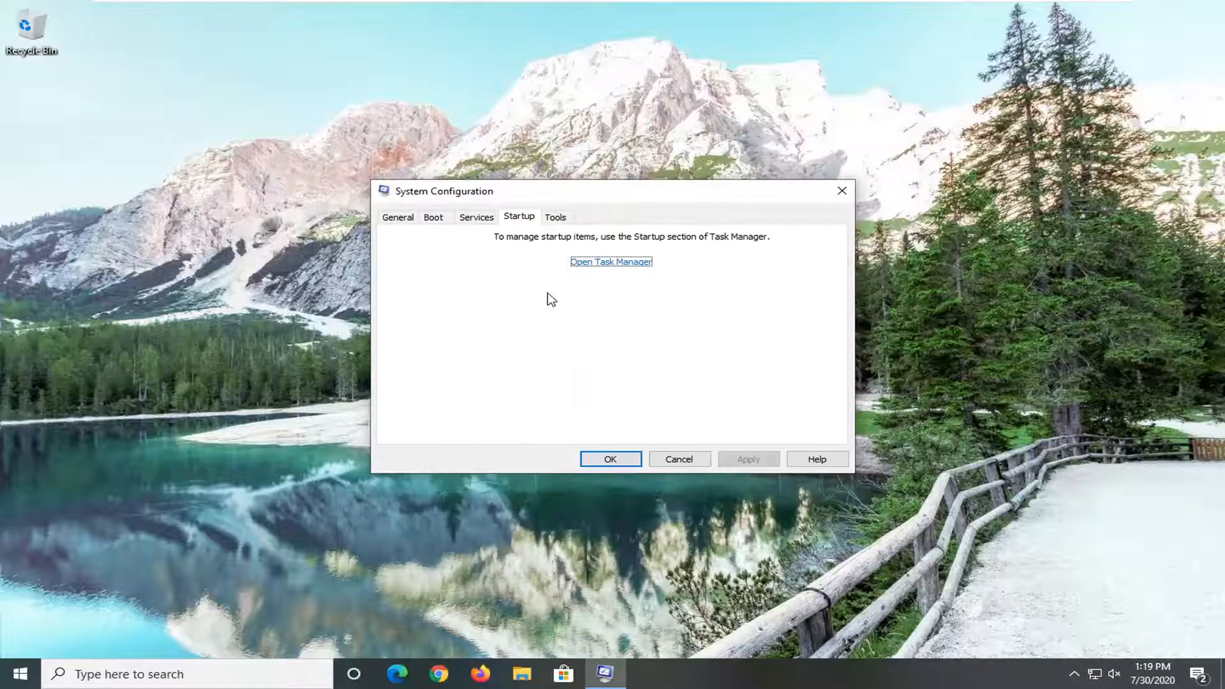
{"action": "mouse_move", "coordinate": [698, 319]}
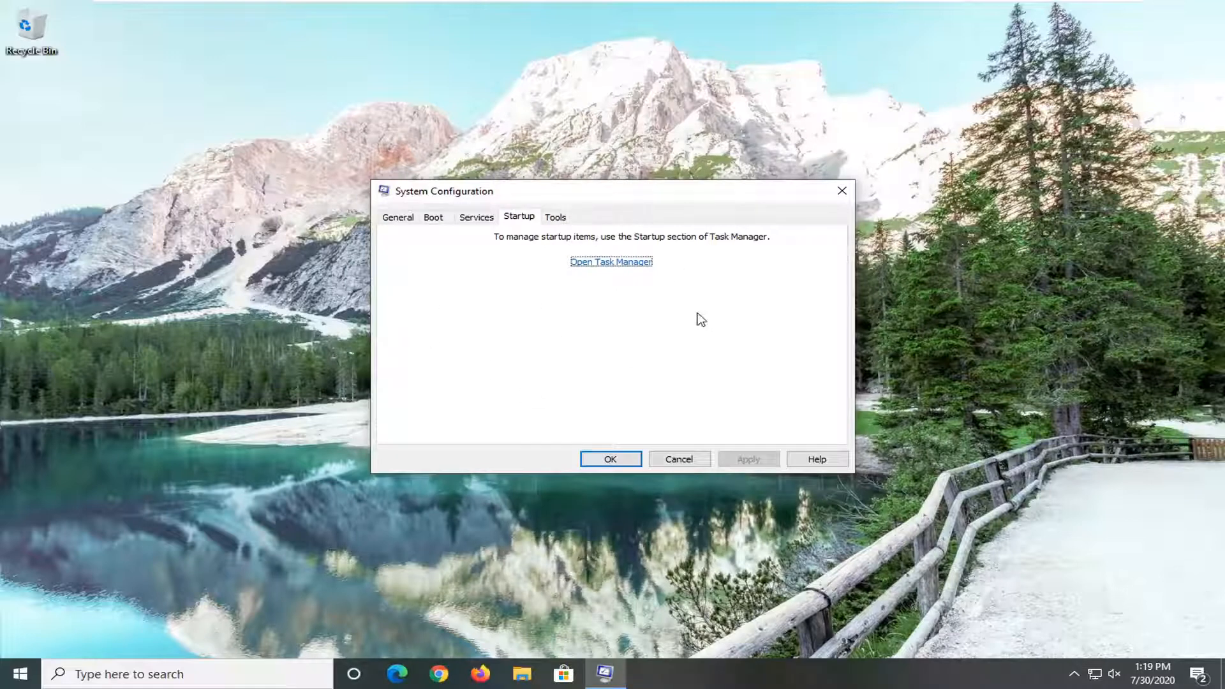
{"action": "mouse_move", "coordinate": [574, 294]}
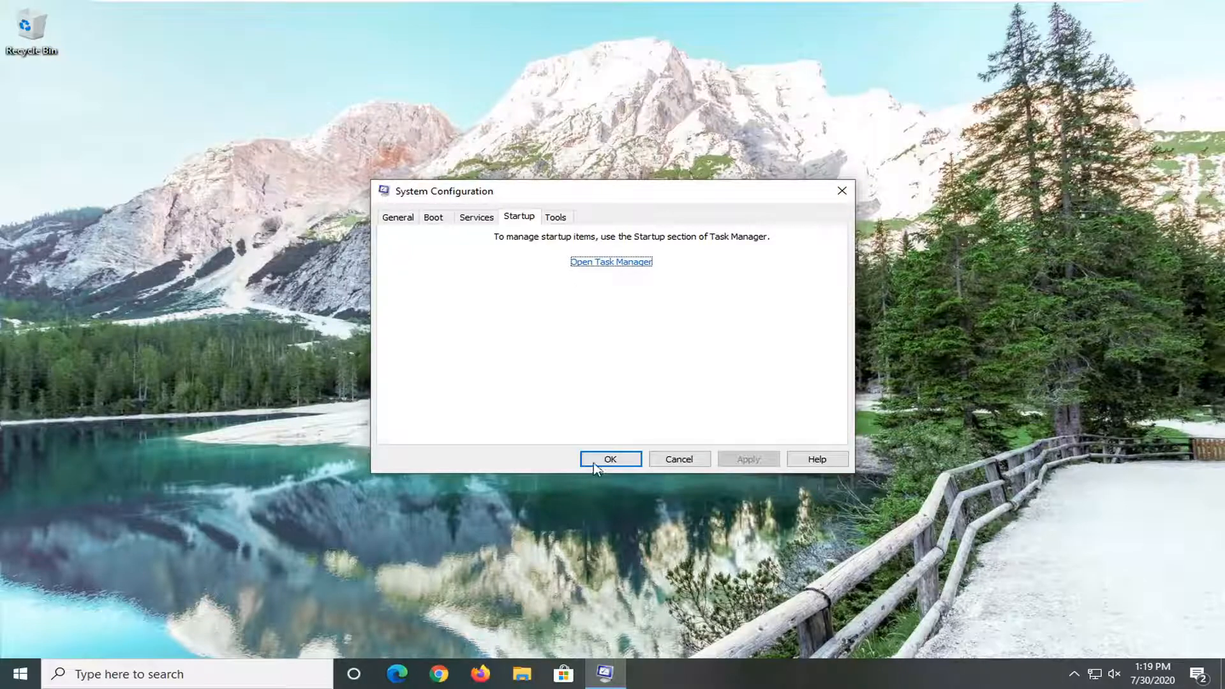
{"action": "left_click", "coordinate": [610, 458]}
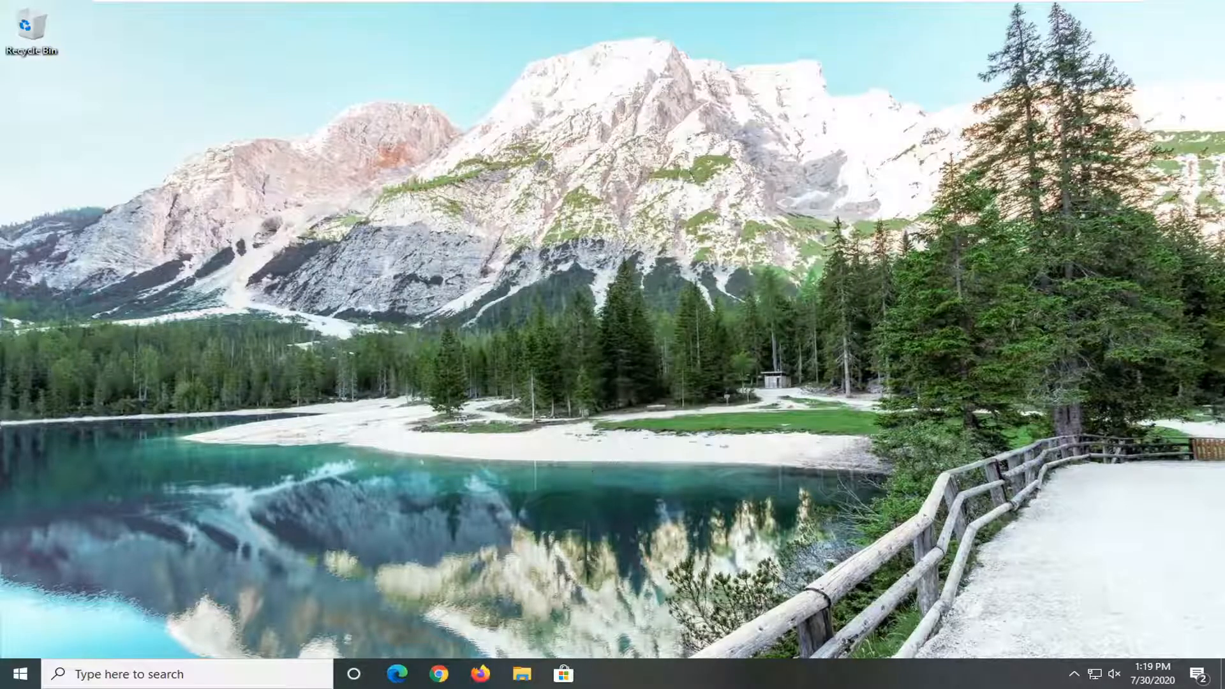